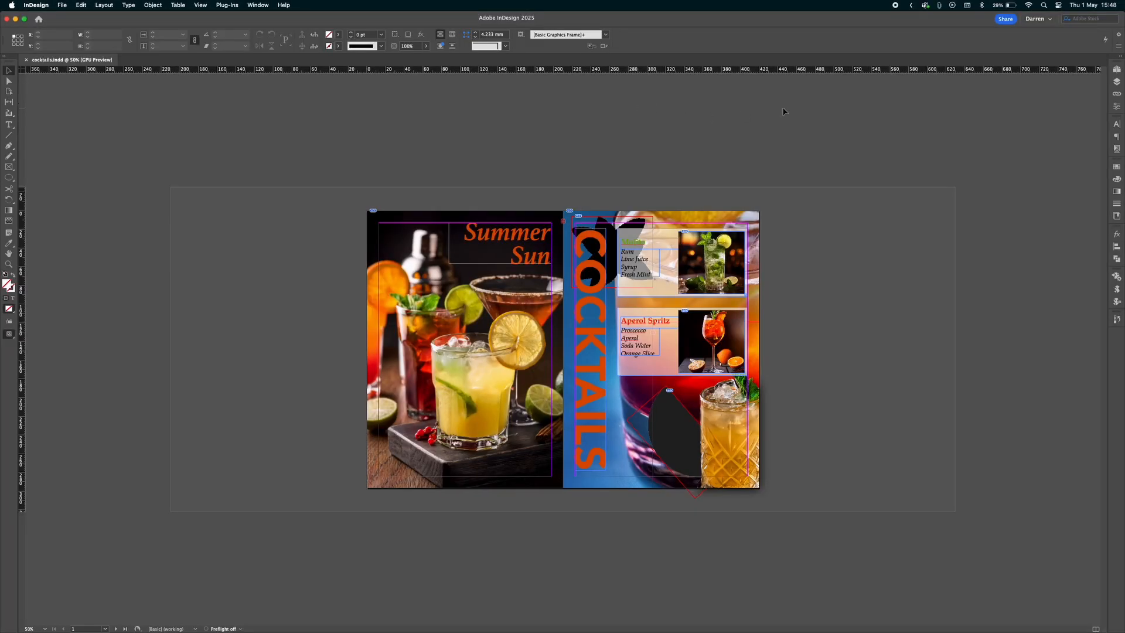
pyautogui.moveTo(617, 153)
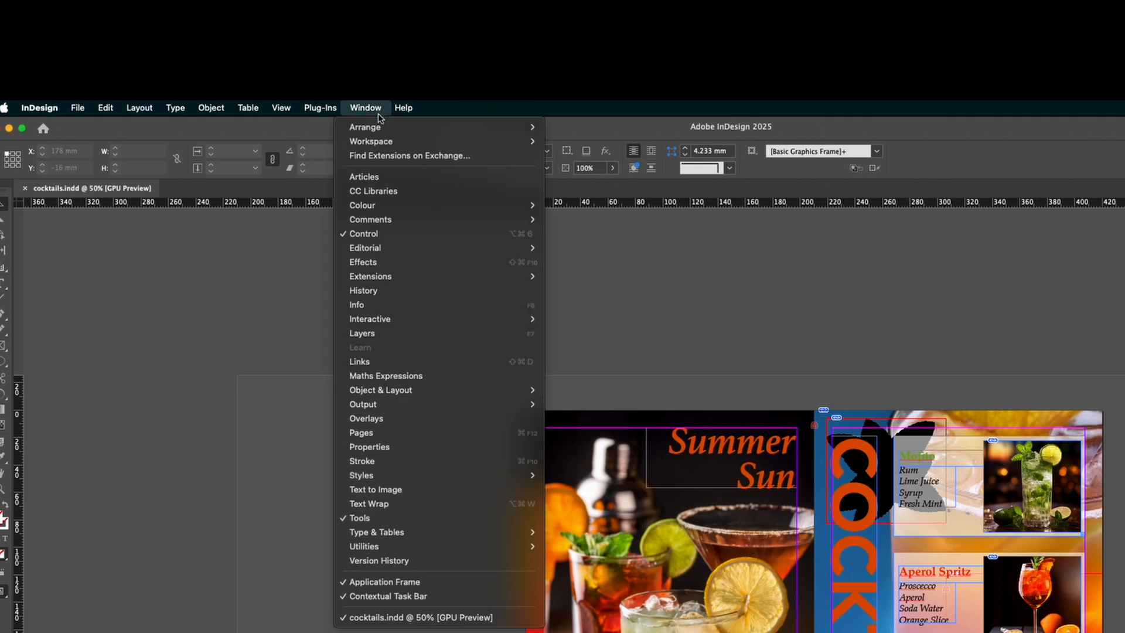
pyautogui.moveTo(375, 489)
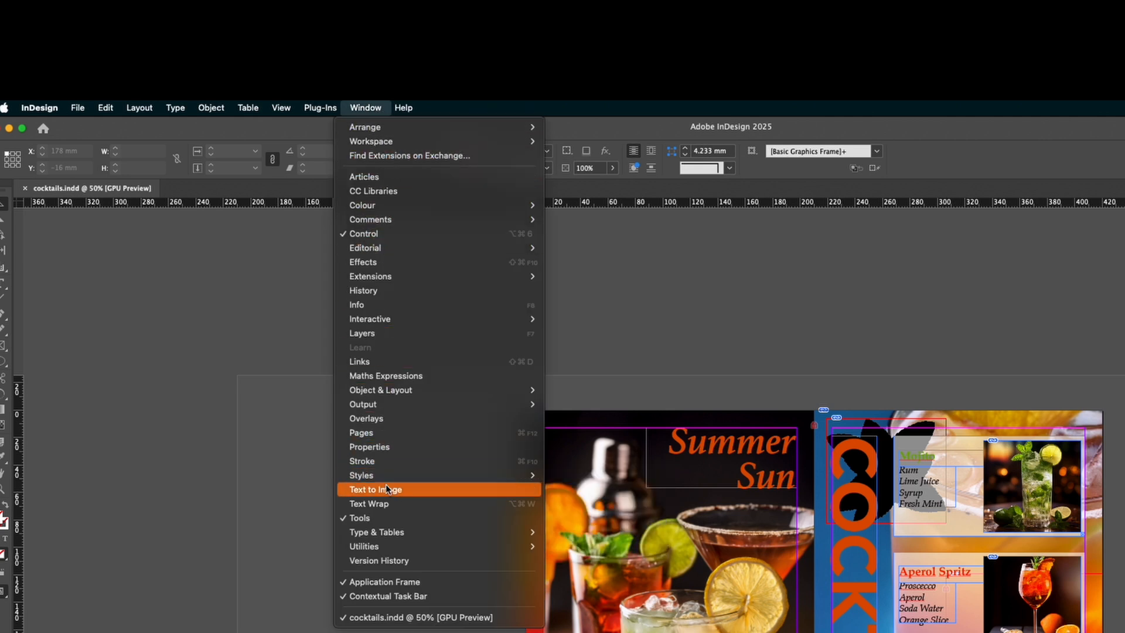
# Open the Text to Image panel and switch its mode to Generative Fill (beta).
pyautogui.click(375, 490)
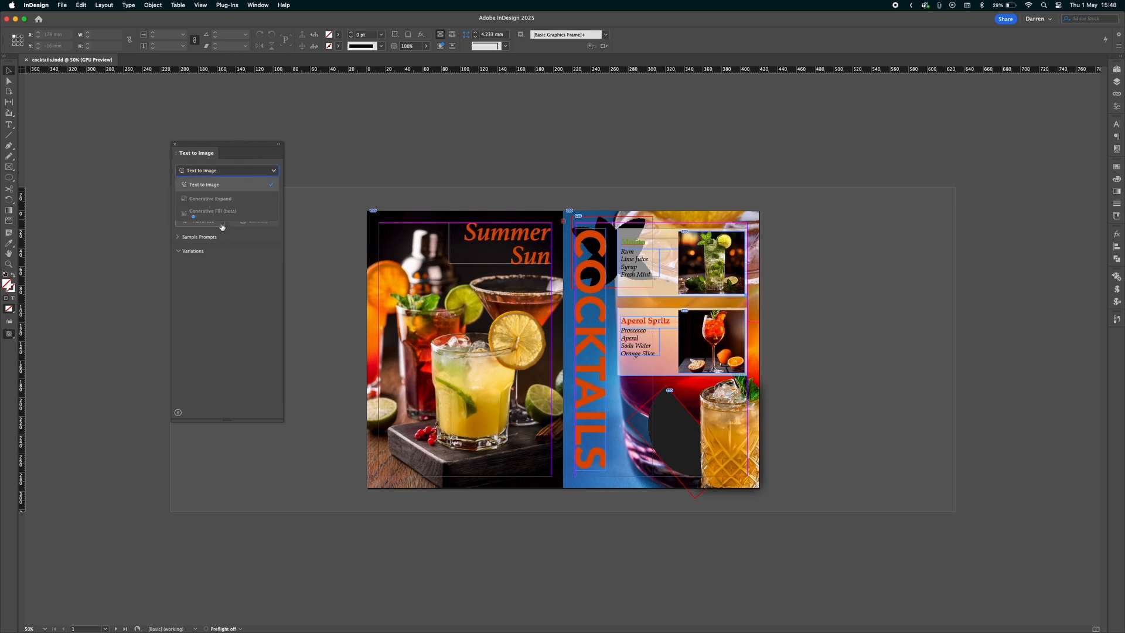
pyautogui.moveTo(223, 211)
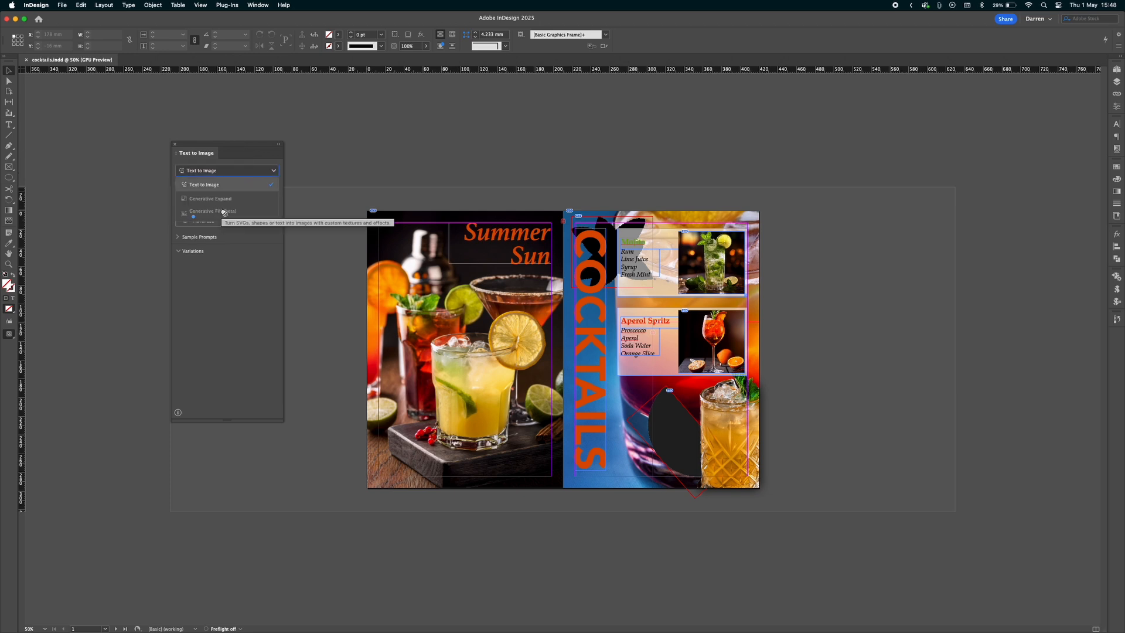
pyautogui.click(203, 184)
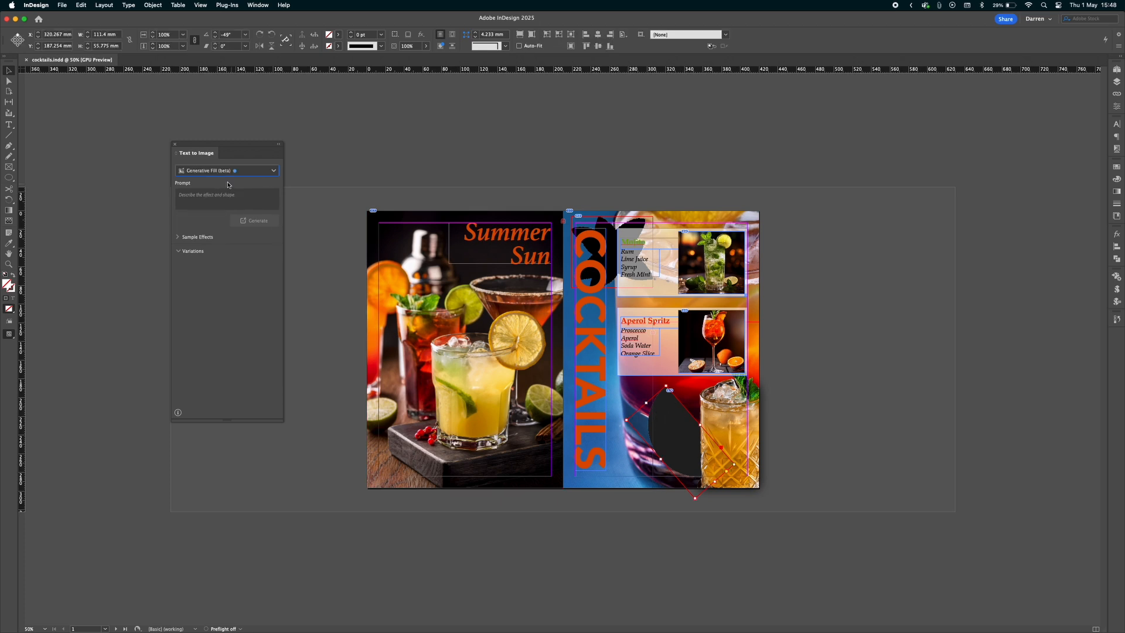
# Generate a fill for the bottom curved shape with the prompt 'Orange slice'.
pyautogui.click(227, 198)
pyautogui.write('d')
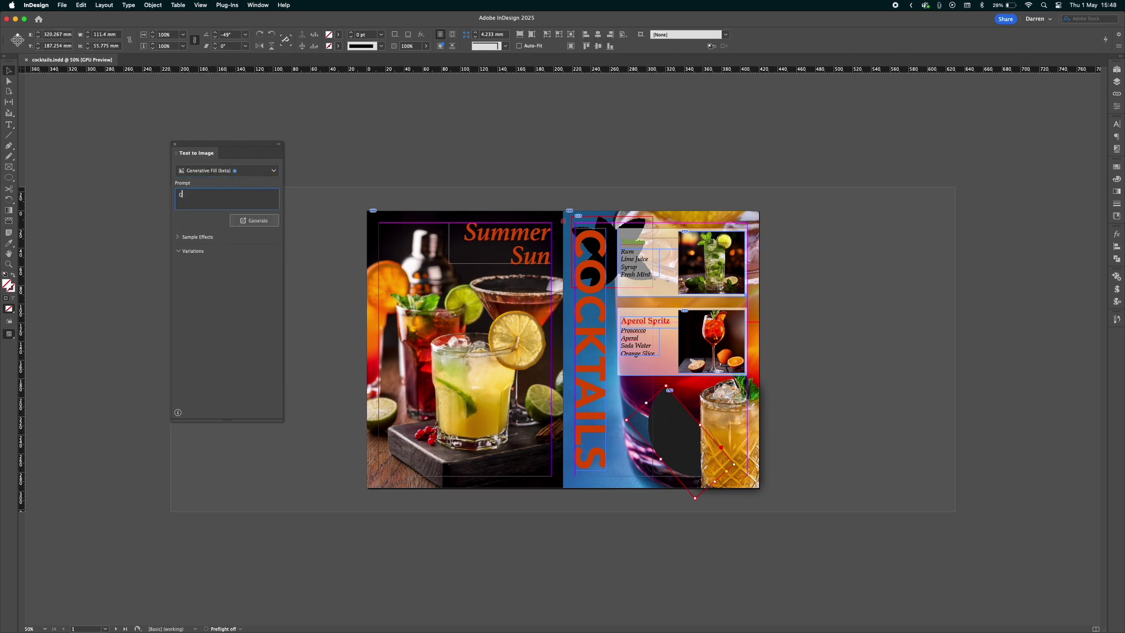
pyautogui.write('Orange')
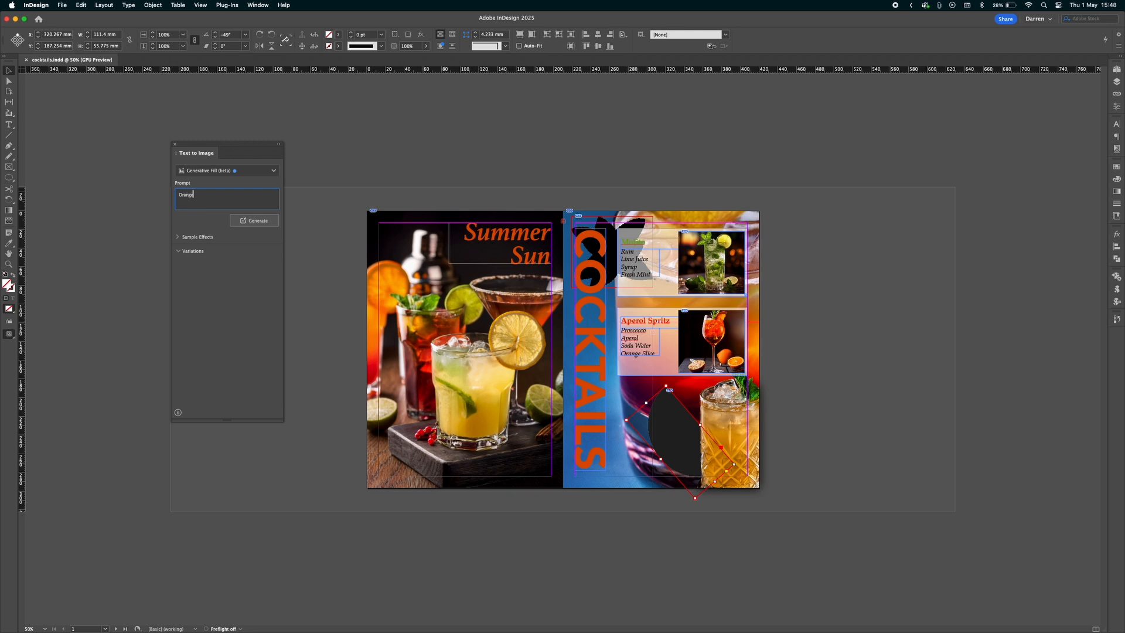
pyautogui.write('slice')
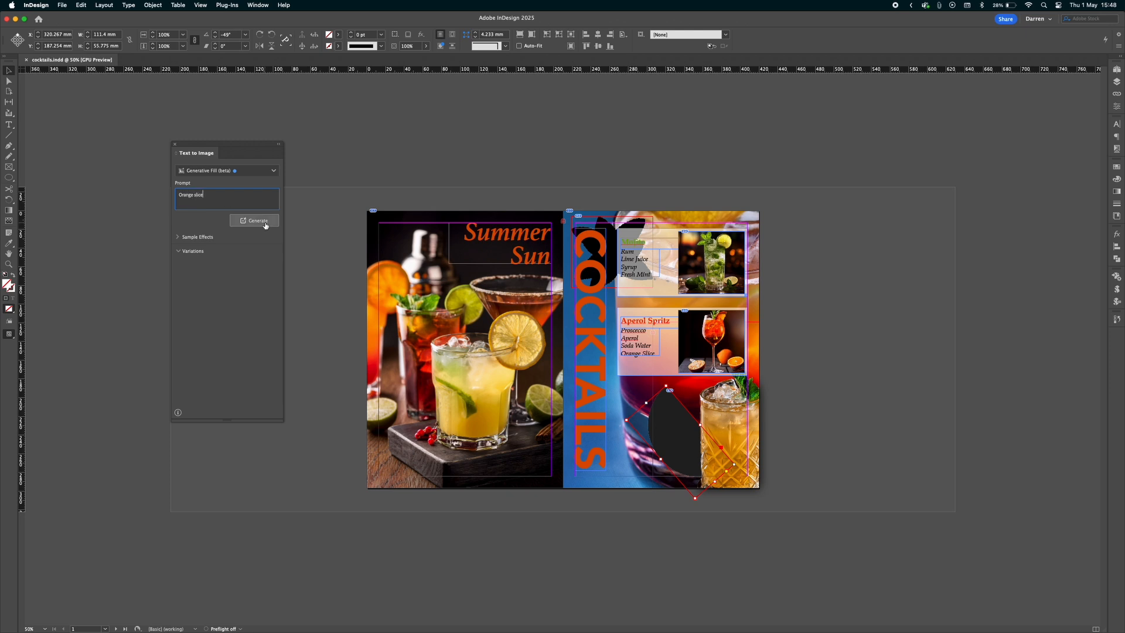
pyautogui.click(254, 220)
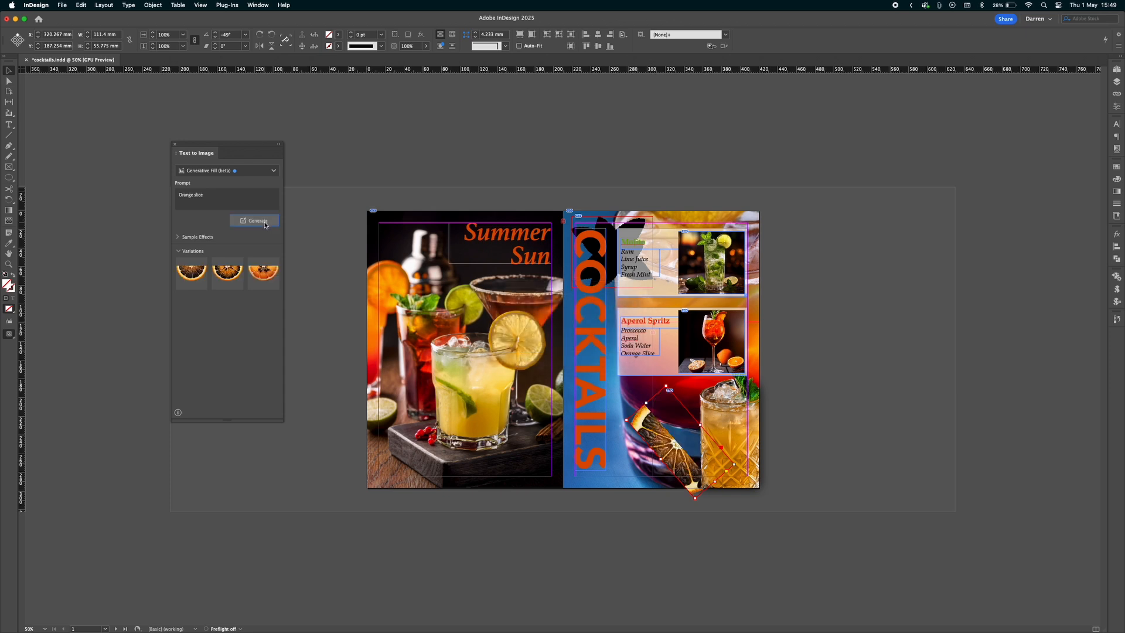
# Preview the orange slice variations and apply the first one.
pyautogui.click(256, 220)
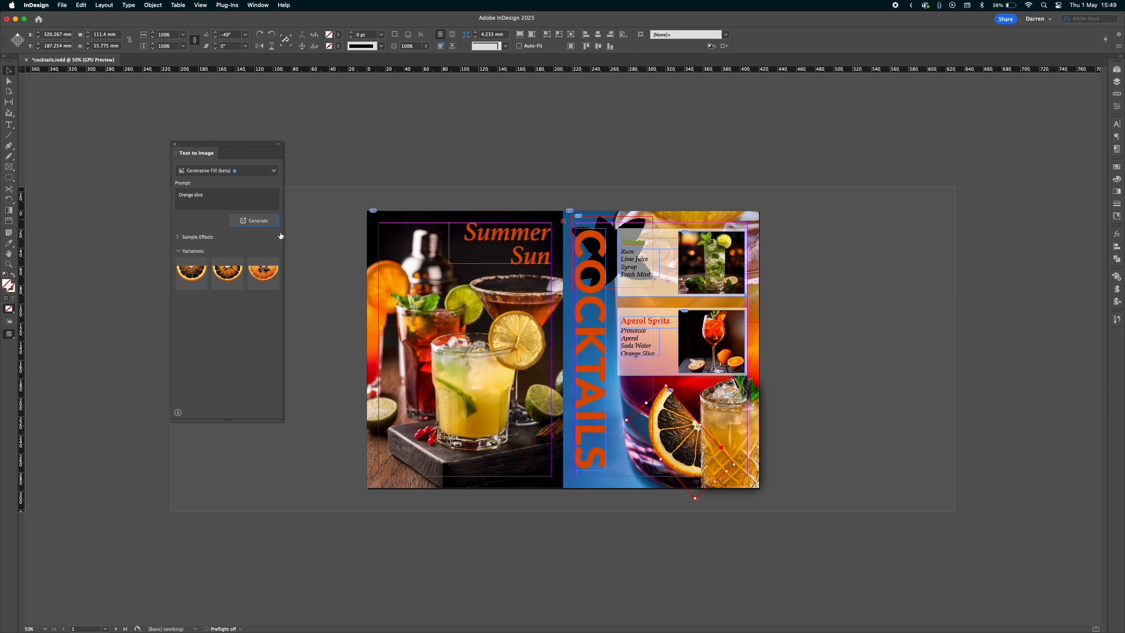
pyautogui.click(264, 272)
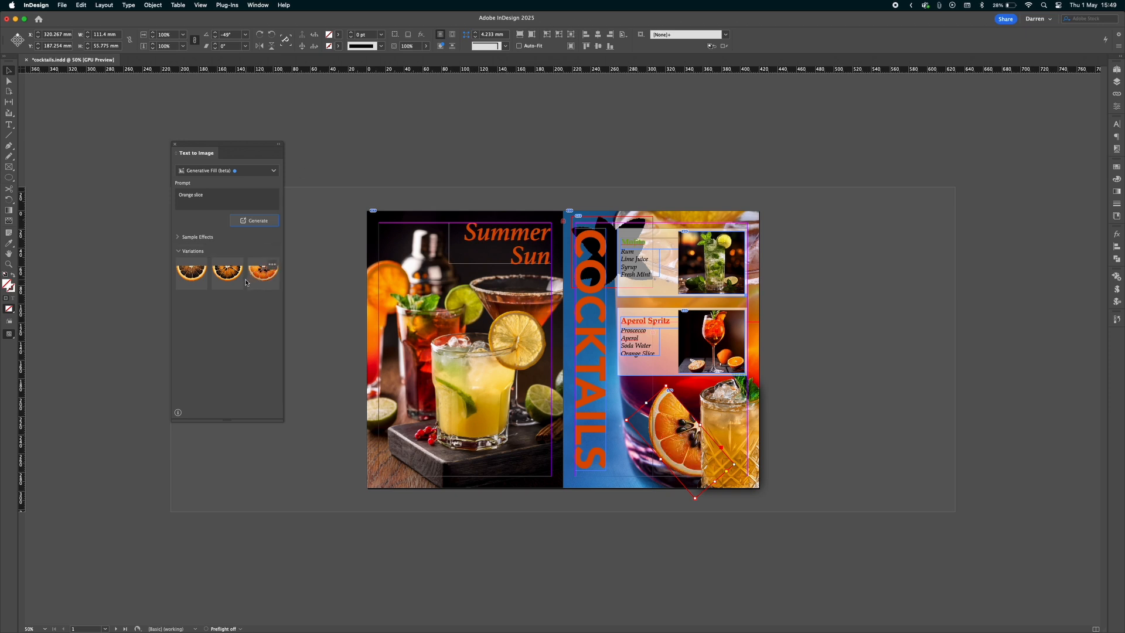
pyautogui.click(191, 273)
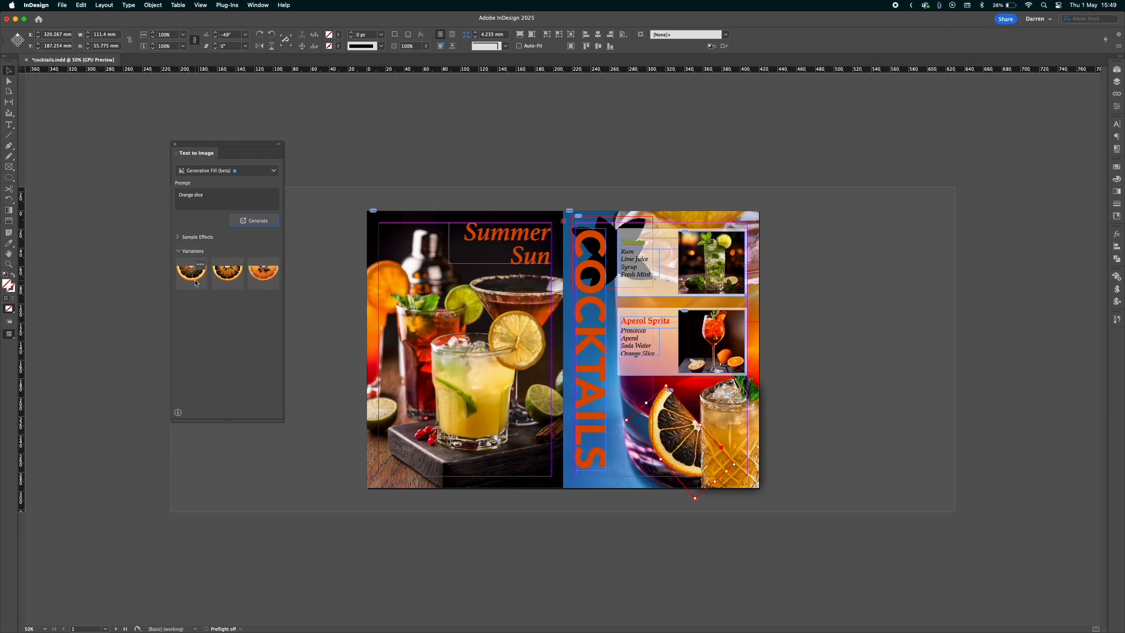
pyautogui.click(192, 274)
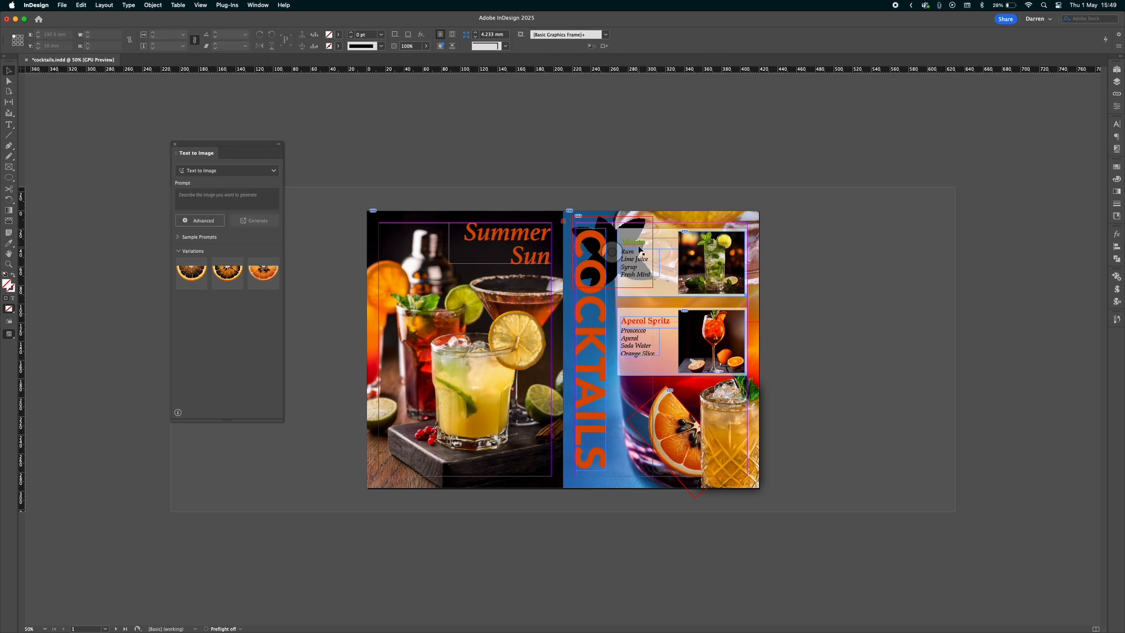
# Select the shape near the Mojito box and generate 'Fresh mint leaf' fill.
pyautogui.click(611, 252)
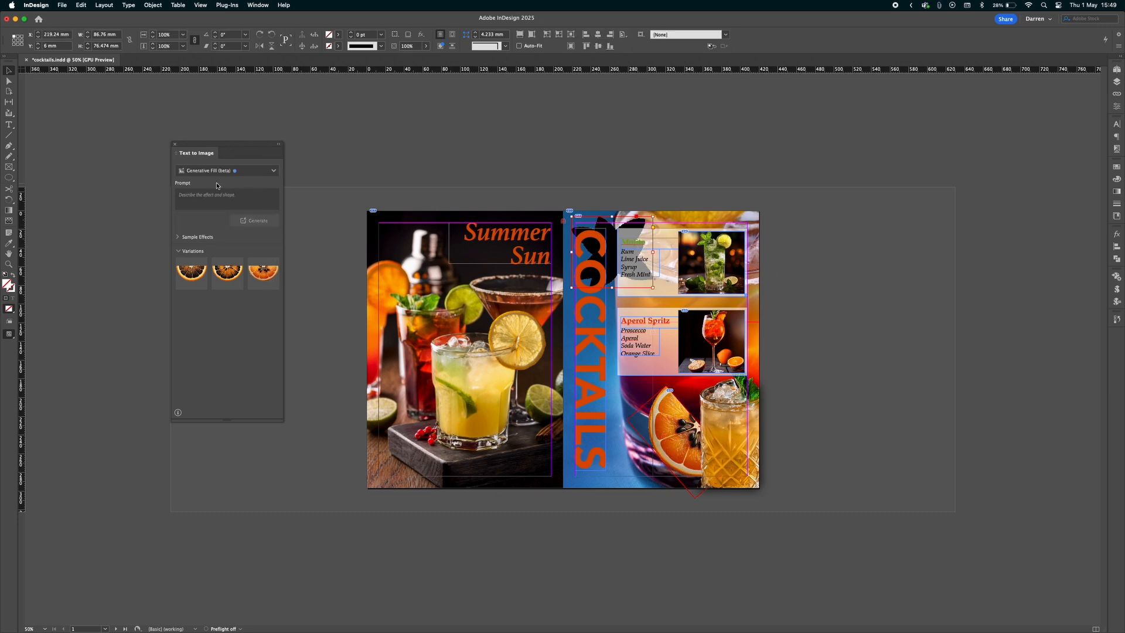
pyautogui.click(226, 198)
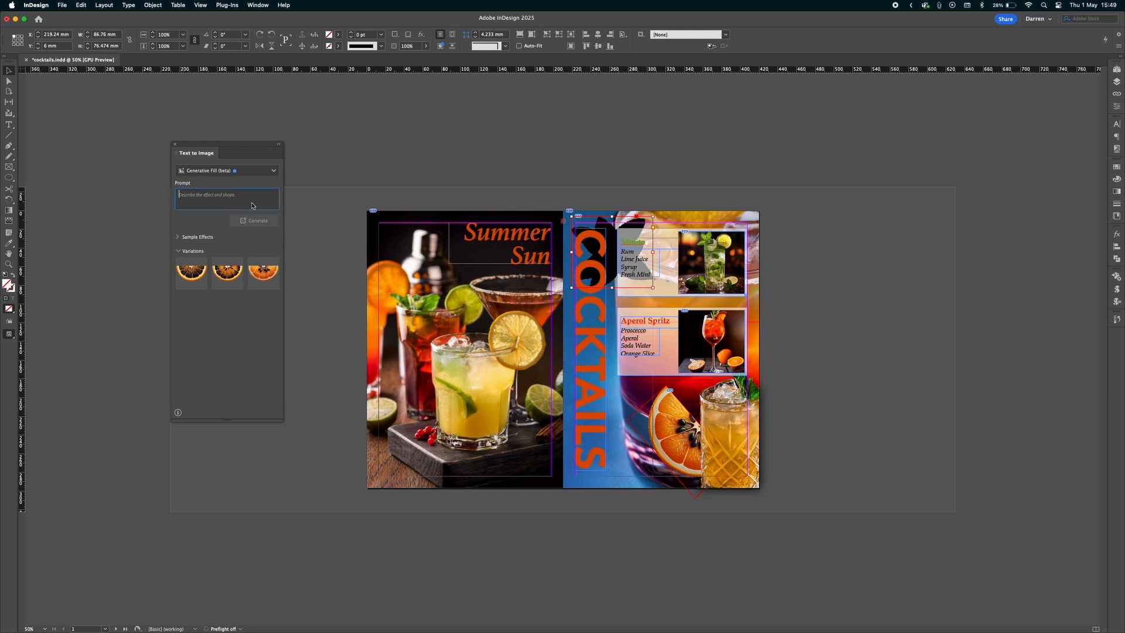
pyautogui.write('R')
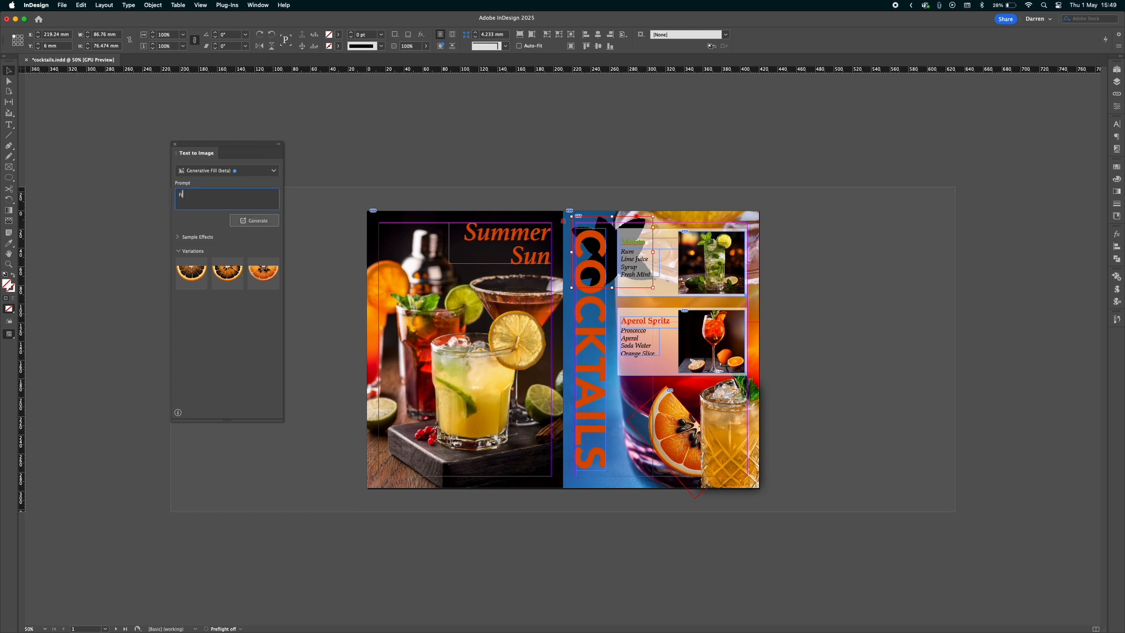
pyautogui.write('Fresh mint')
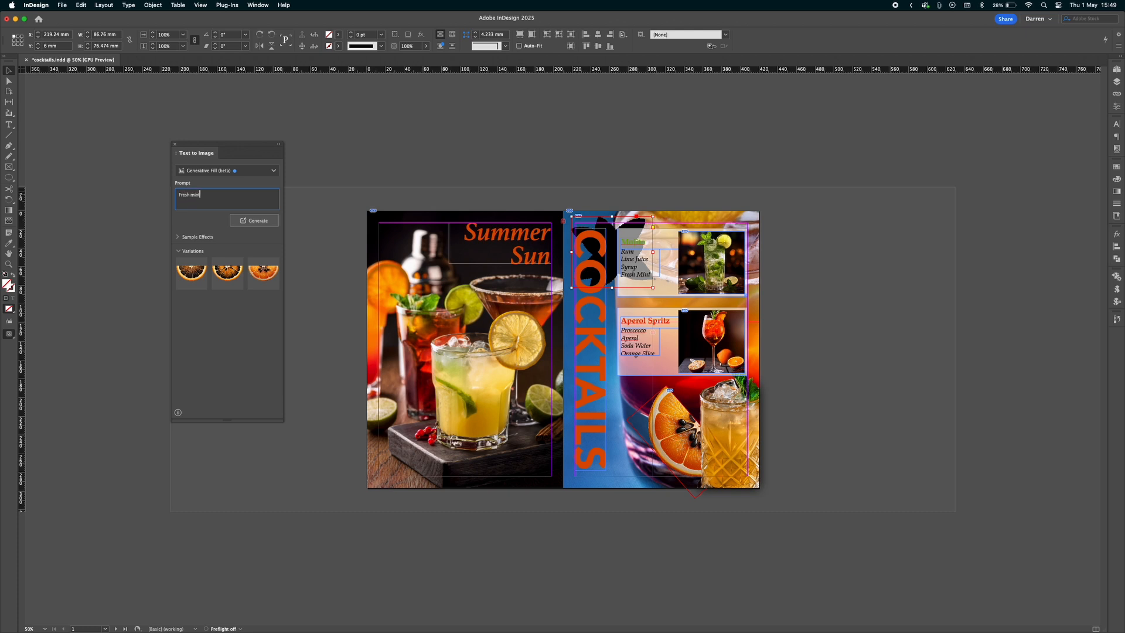
pyautogui.write('lea')
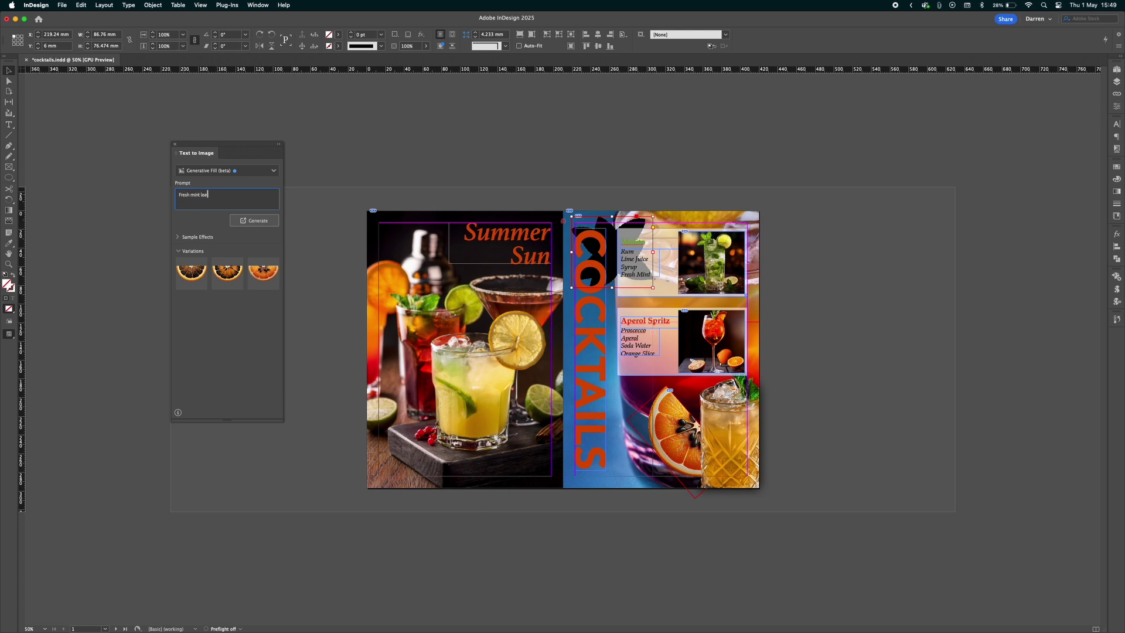
pyautogui.click(254, 220)
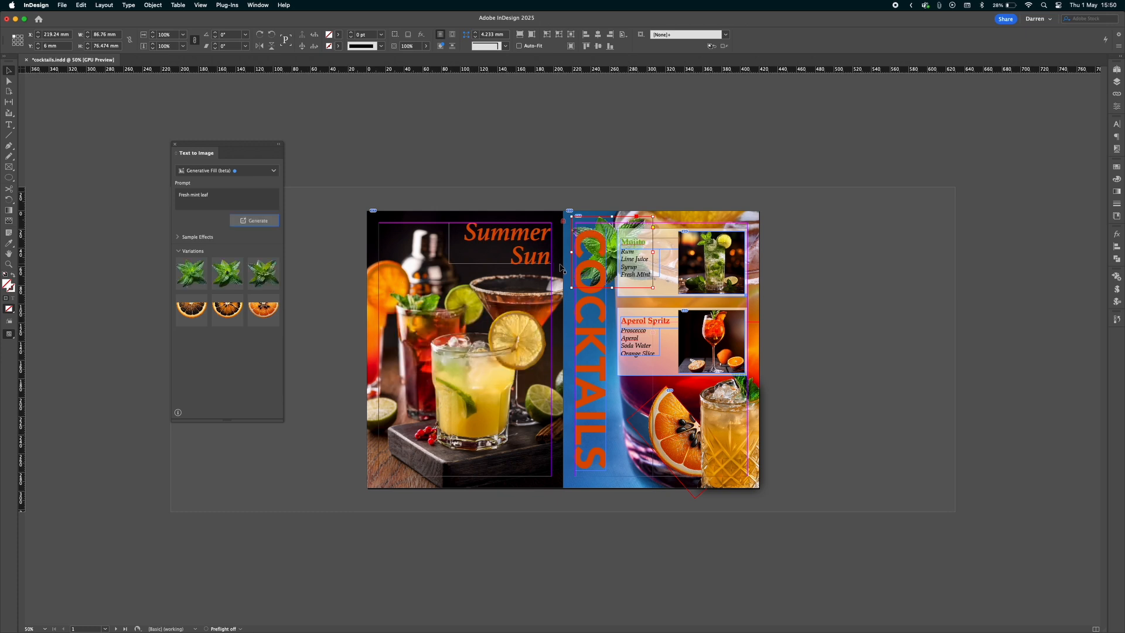
pyautogui.moveTo(603, 199)
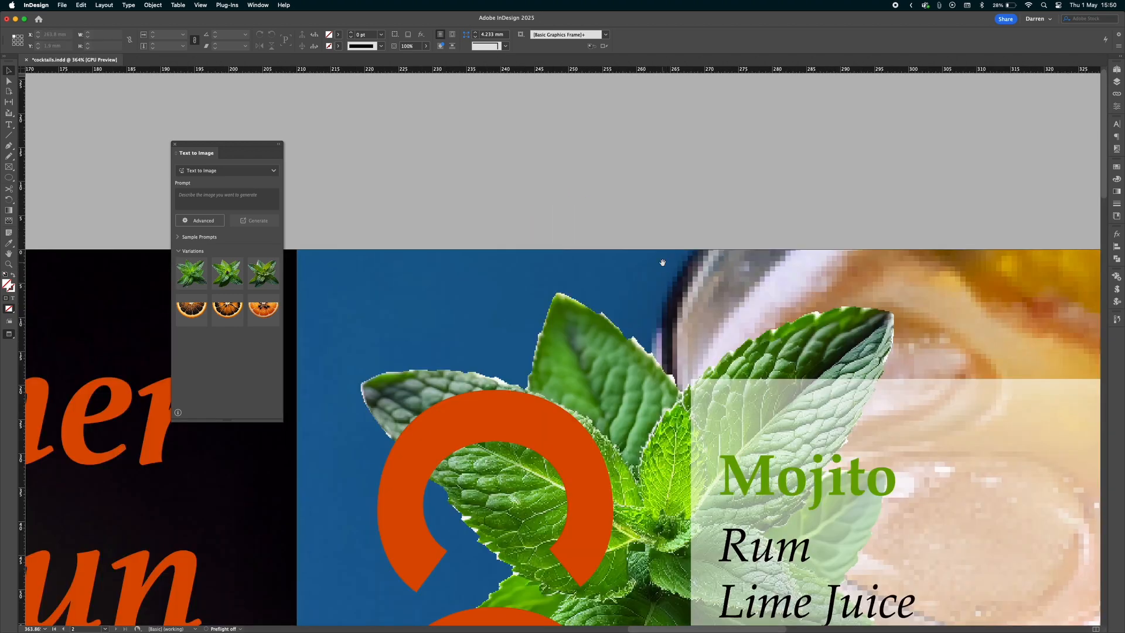
pyautogui.moveTo(669, 393)
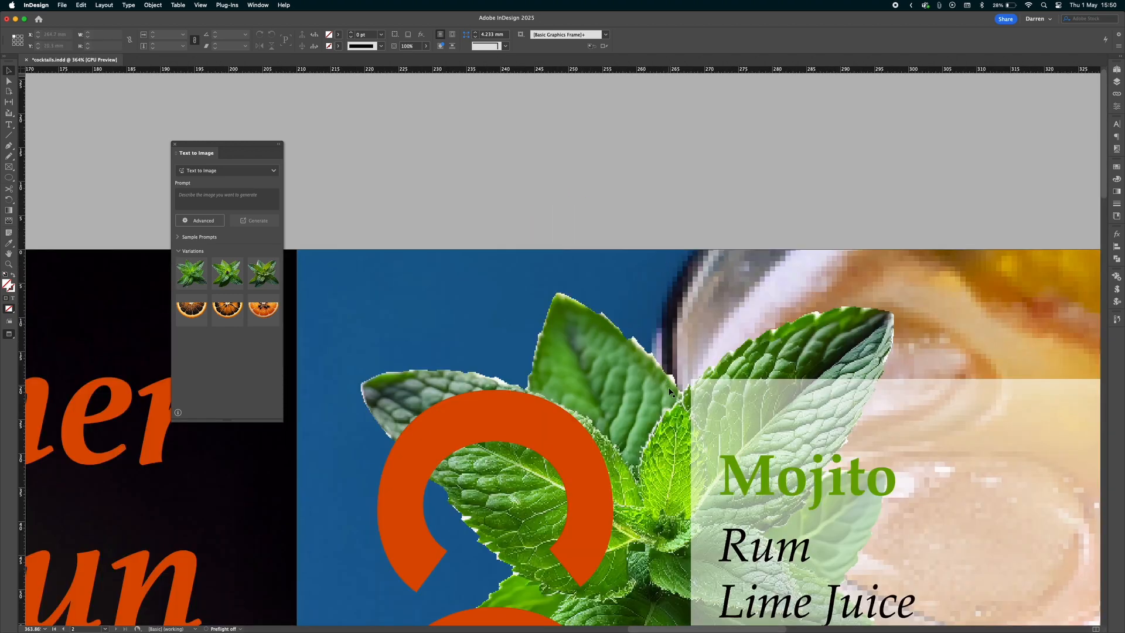
pyautogui.moveTo(676, 223)
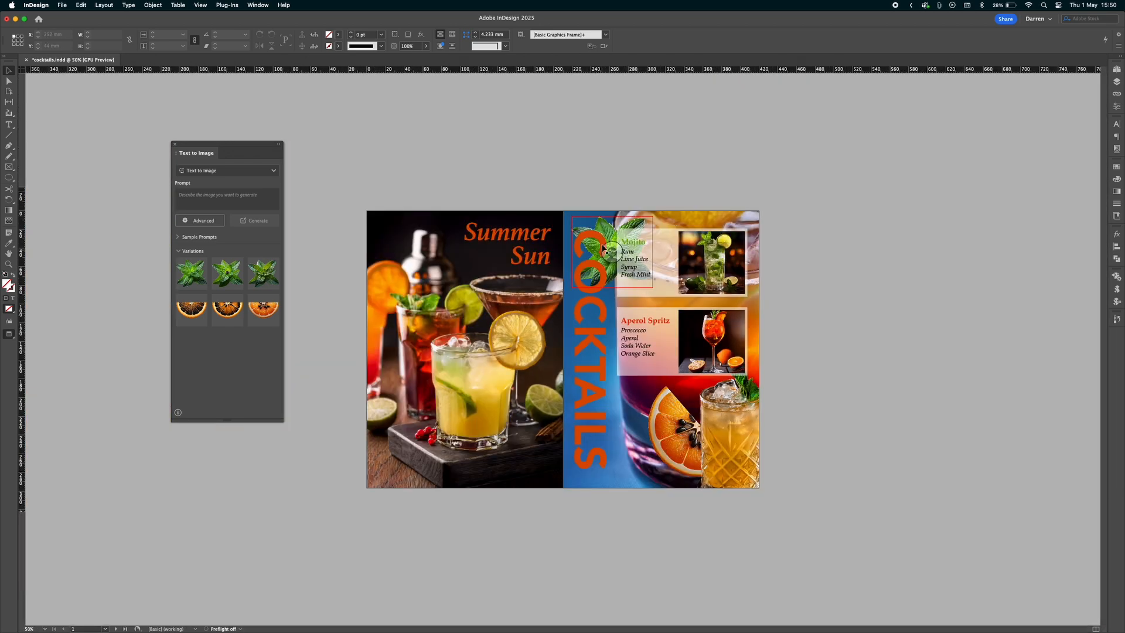
# Inspect the mint leaf fill on the shape beside the Mojito recipe.
pyautogui.click(610, 252)
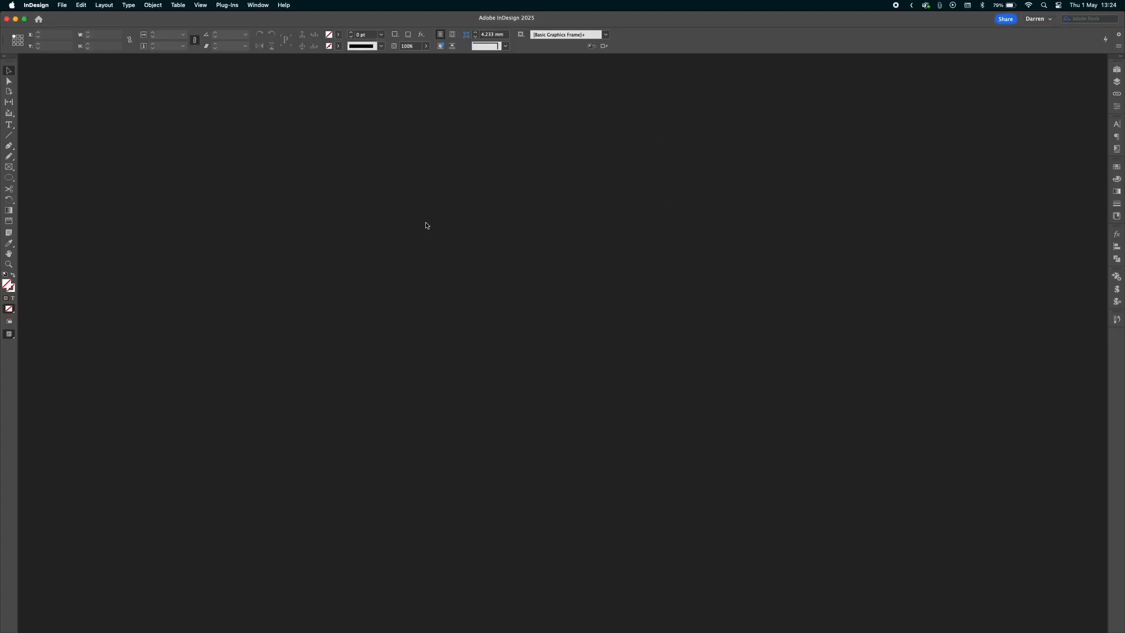
pyautogui.moveTo(241, 226)
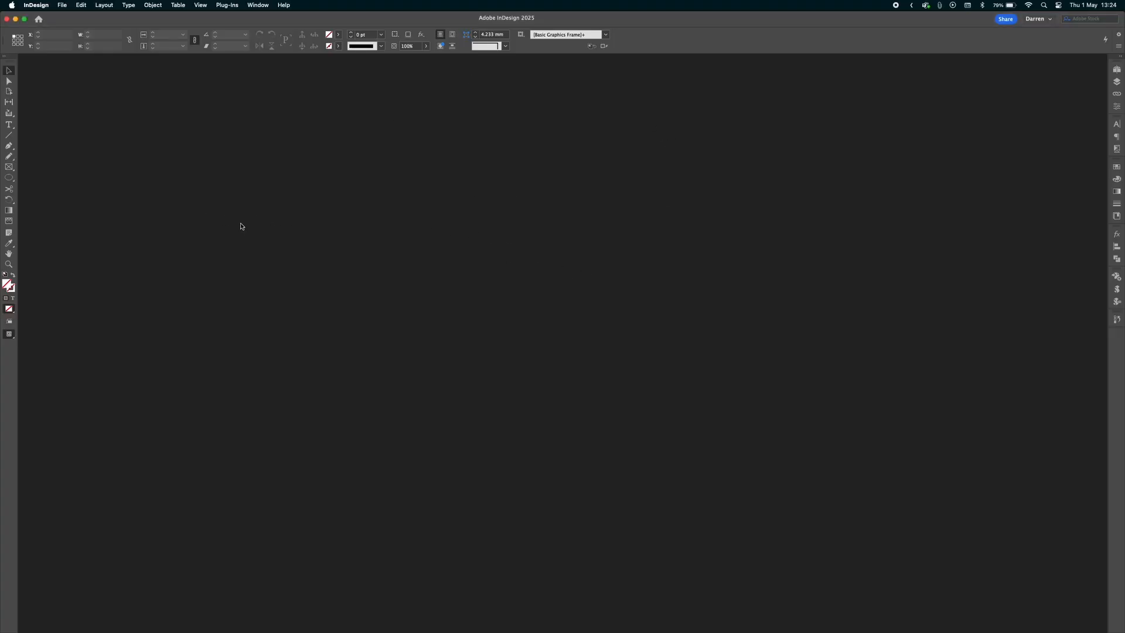
pyautogui.moveTo(652, 242)
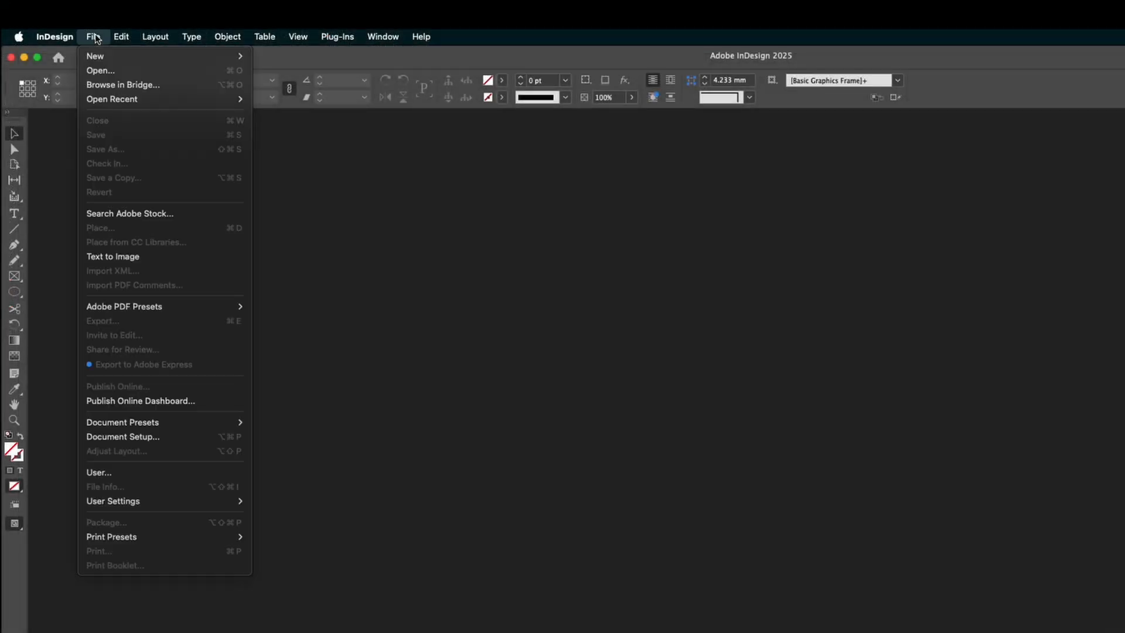
# Bring up the Open a File dialog and select cocktails.pdf in the cocktails folder.
pyautogui.click(487, 168)
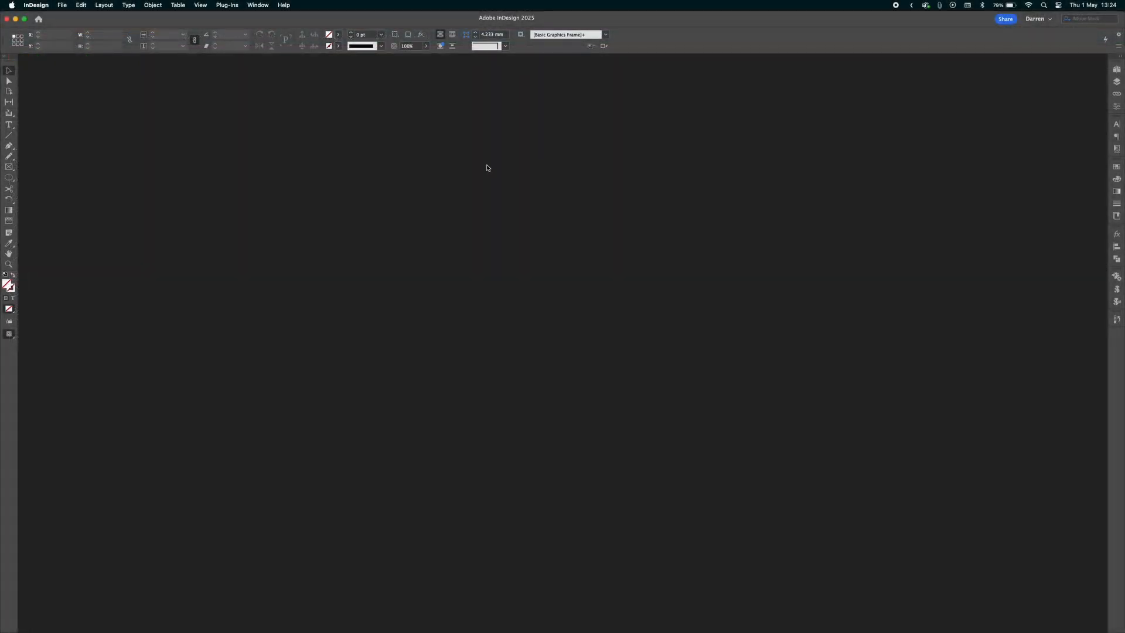
pyautogui.click(61, 5)
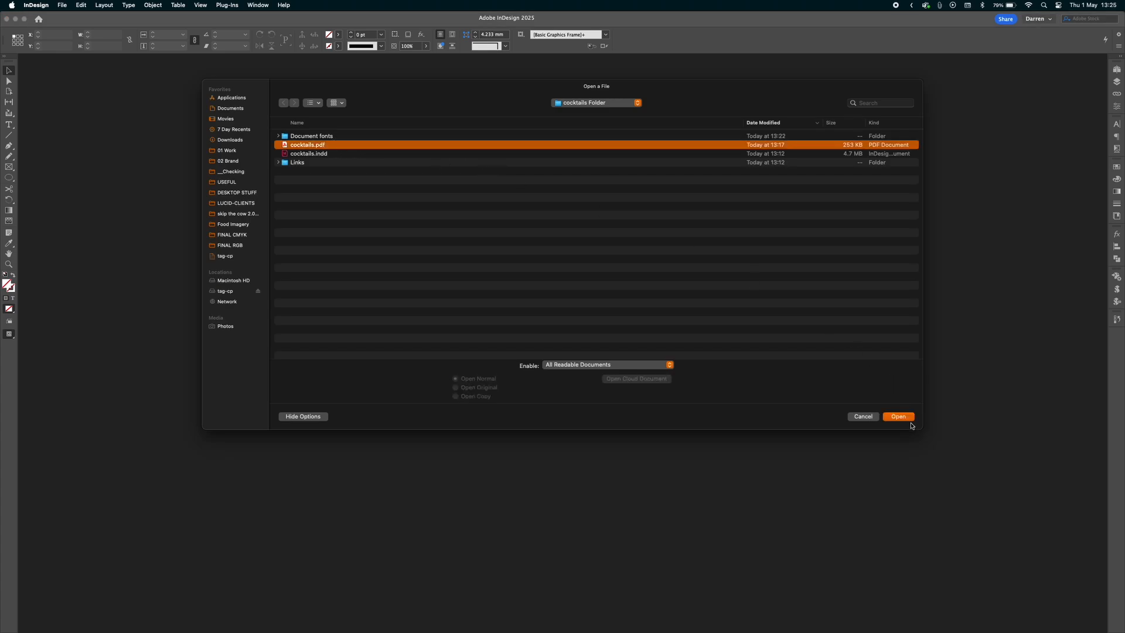
# Open cocktails.pdf as a new untitled editable InDesign document.
pyautogui.click(899, 416)
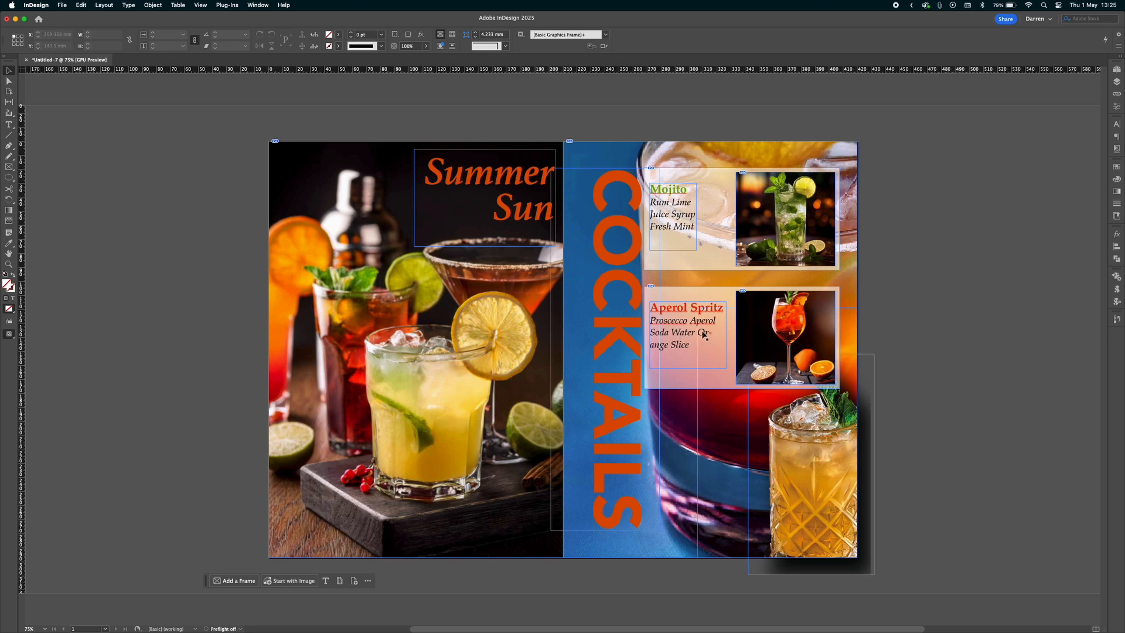
# Edit the Aperol Spritz ingredient text frame to restore one ingredient per line.
pyautogui.doubleClick(686, 330)
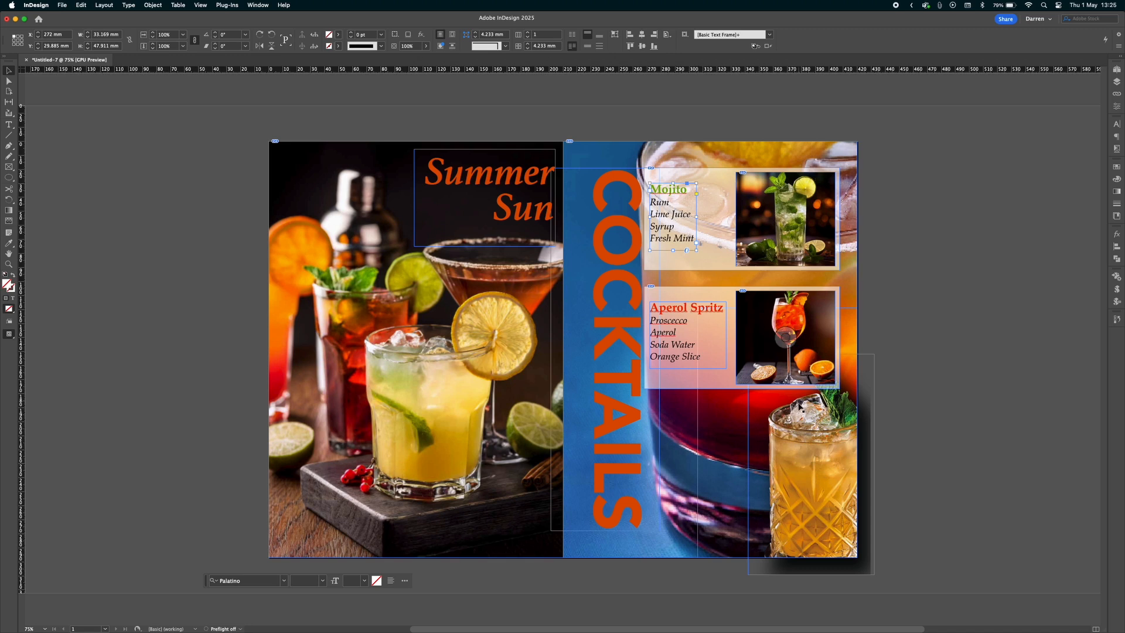
pyautogui.moveTo(953, 318)
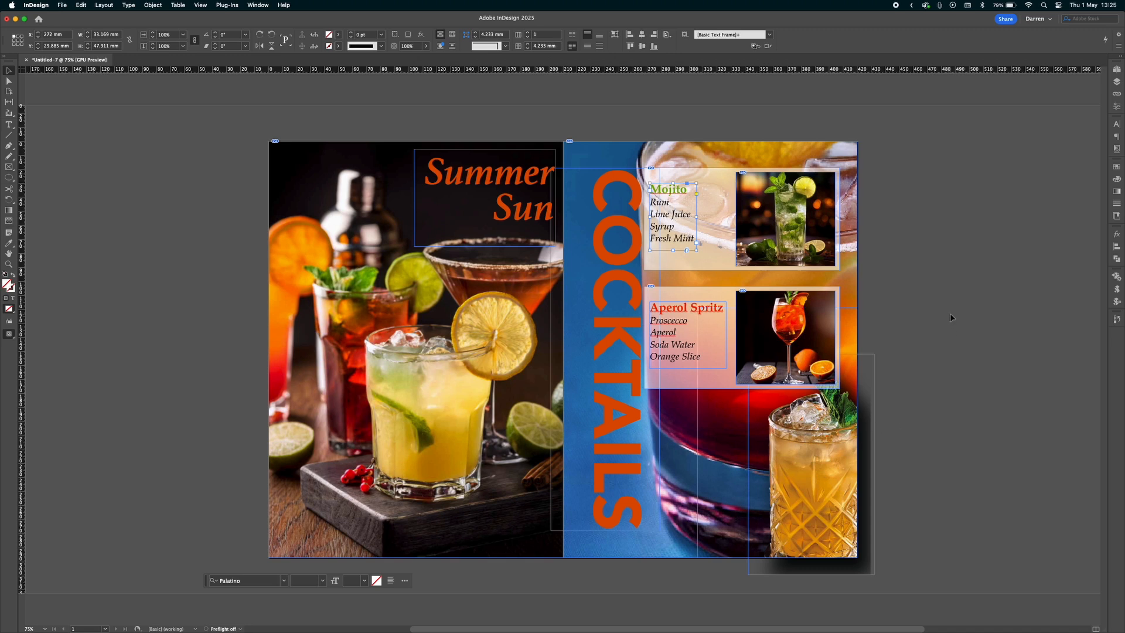